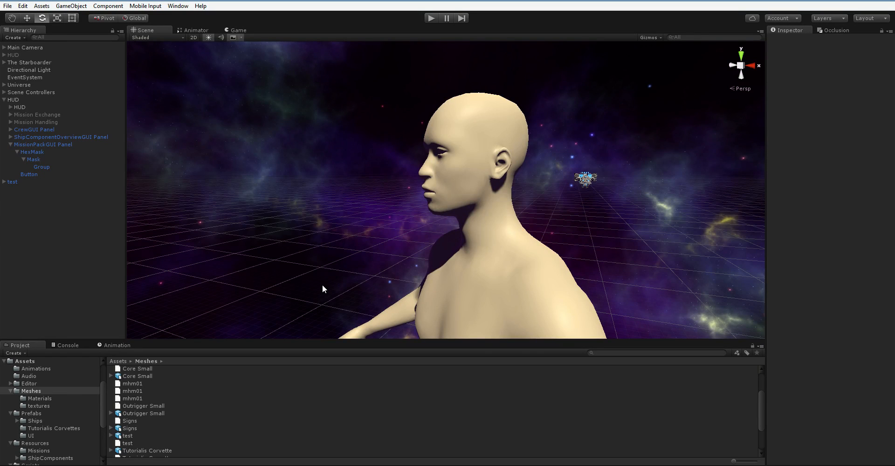
mouse_move(343, 213)
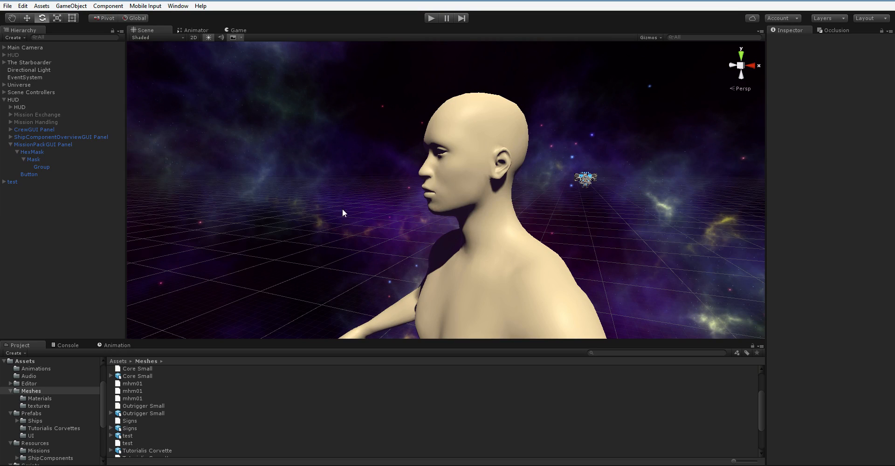
mouse_move(481, 186)
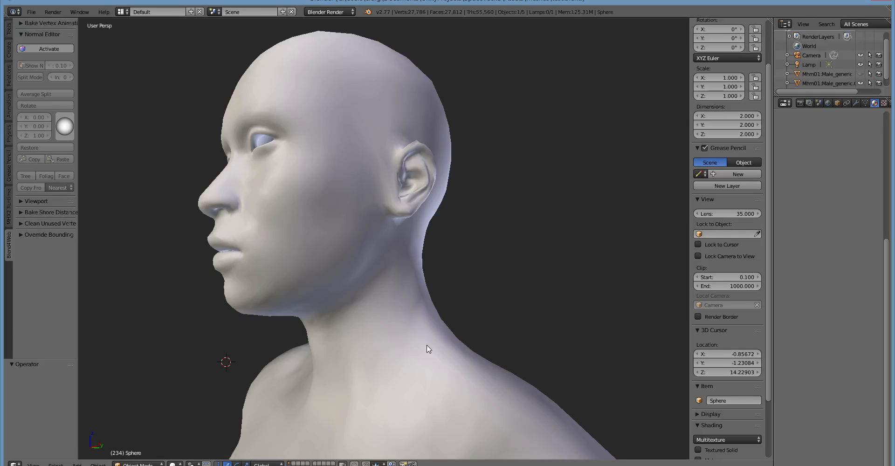
- Make the male mesh Mhm01:Male_generic.001 active and inspect its neck
key(Tab)
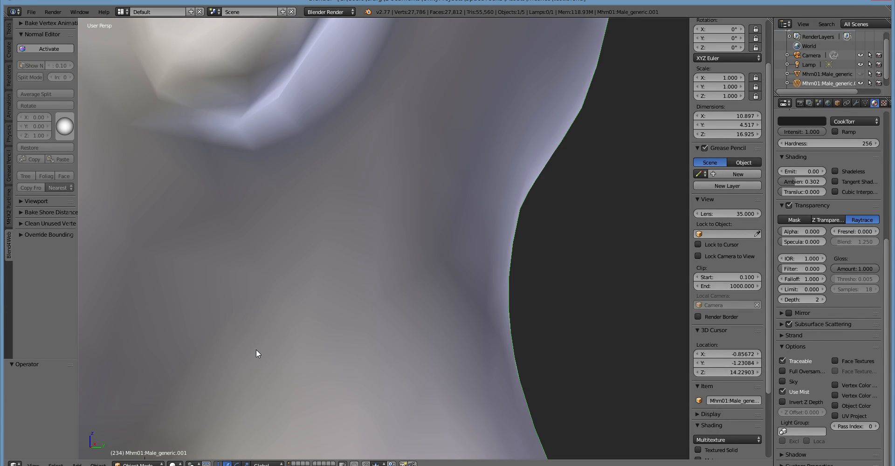
mouse_move(258, 340)
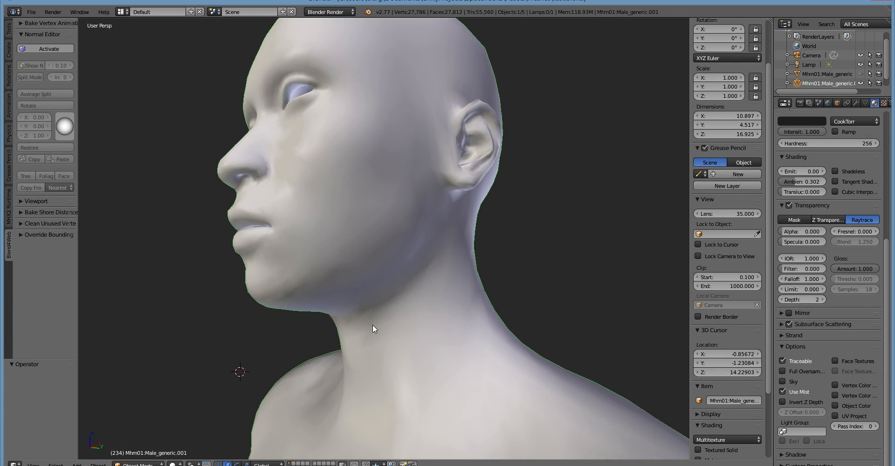
- Enter Edit Mode with the jaw edge loop selected and activate the Blend4Web normal editor
key(Tab)
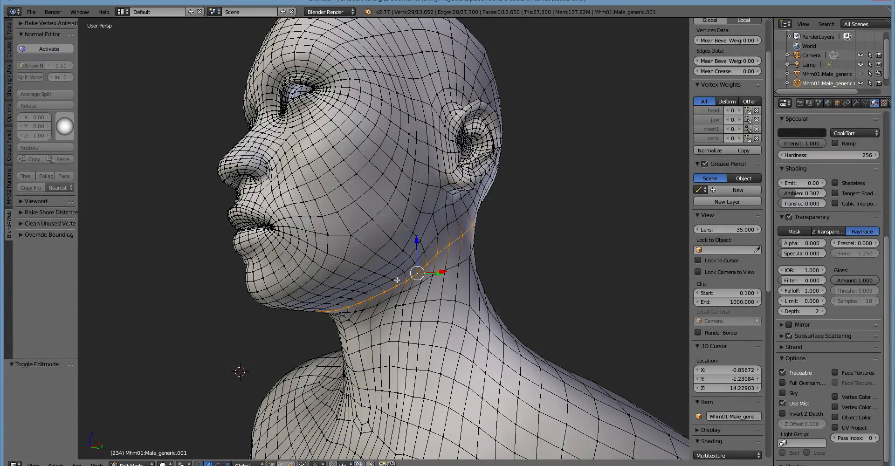
mouse_move(562, 202)
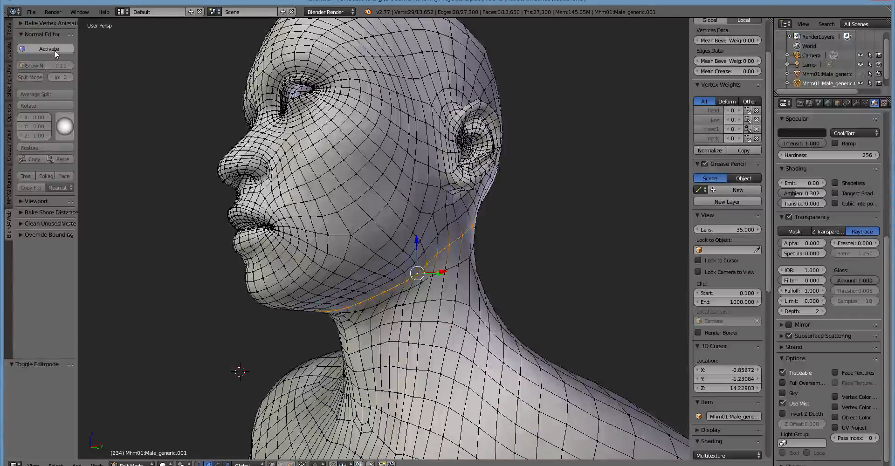
click(49, 49)
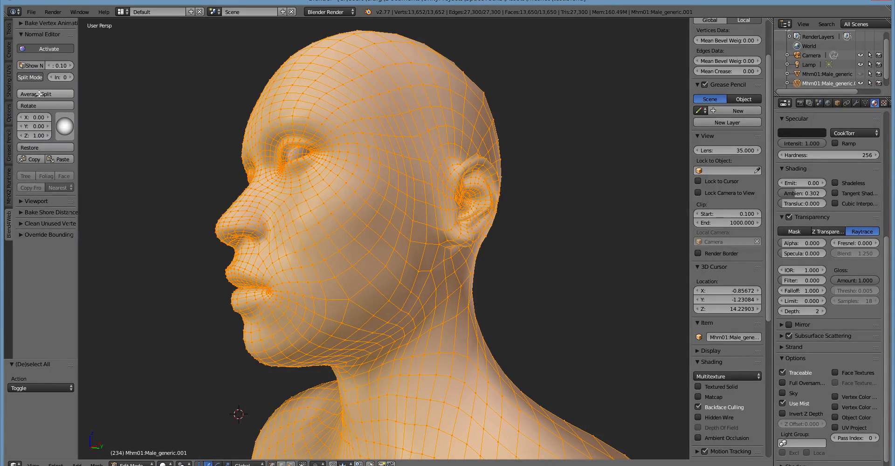
mouse_move(151, 103)
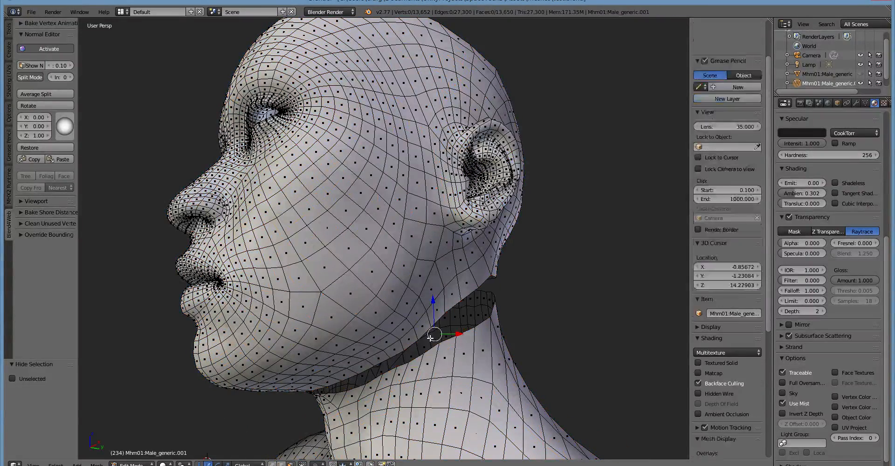
- Separate the selected head region above the neck into its own object (P > Selection)
key(p)
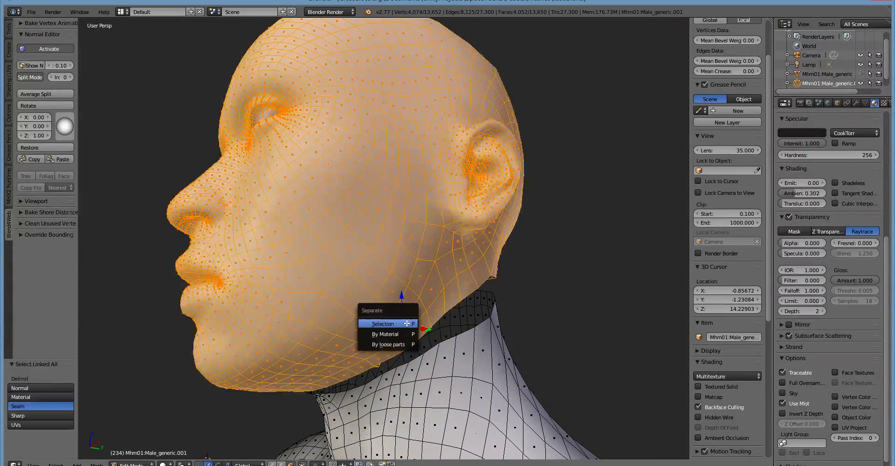